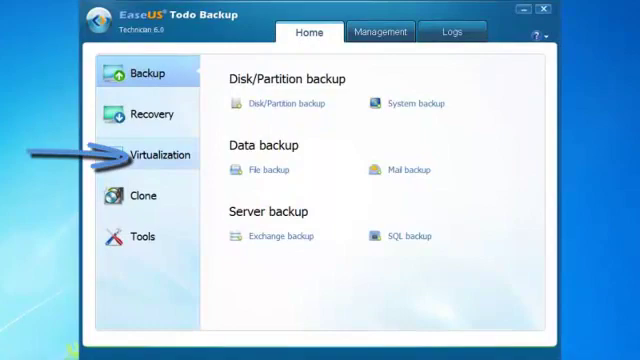
# Launch the P2V copy tool from the Virtualization features
pyautogui.click(160, 154)
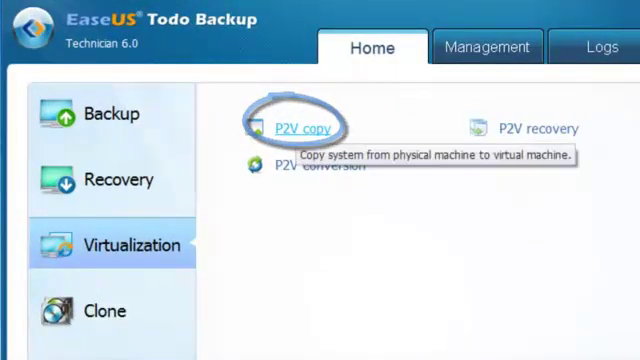
pyautogui.click(296, 128)
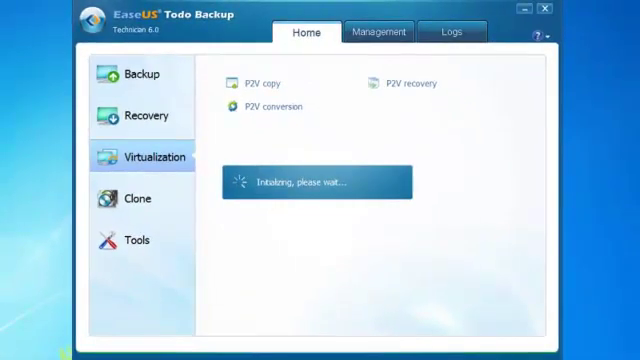
# Enter 'MY P2V' as the virtual machine name in the Options section
pyautogui.click(264, 84)
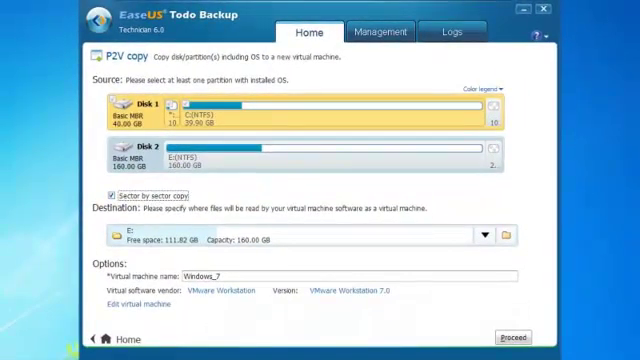
pyautogui.scroll(-3)
pyautogui.write('MY')
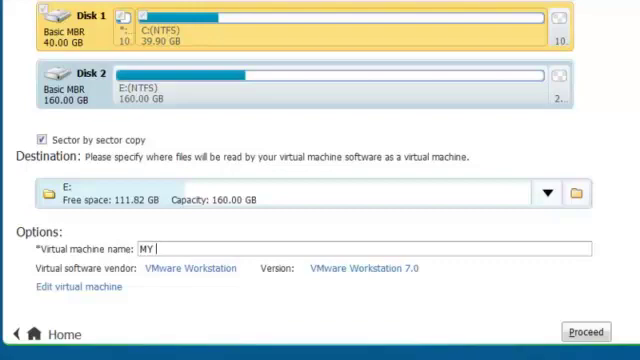
pyautogui.write('P2')
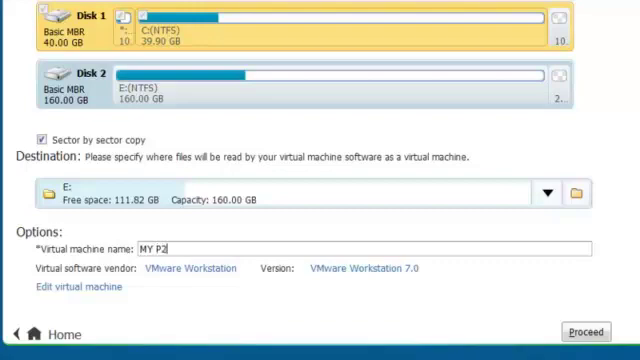
pyautogui.write('V')
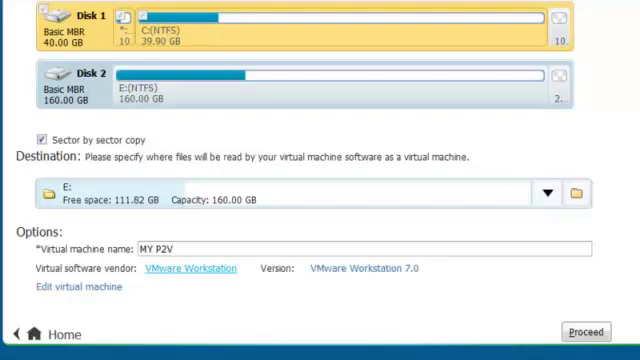
# Select VMware Workstation version 9.0 as the target and bring up the virtual machine hardware settings
pyautogui.click(190, 268)
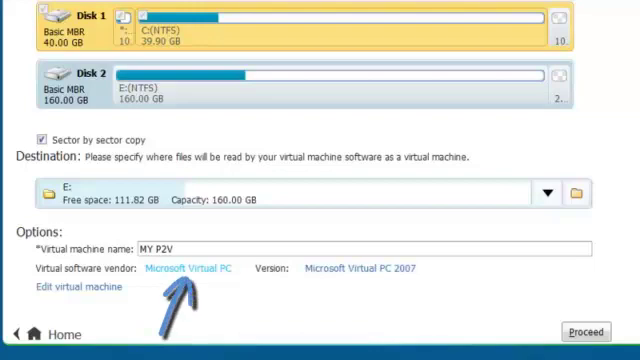
pyautogui.click(356, 268)
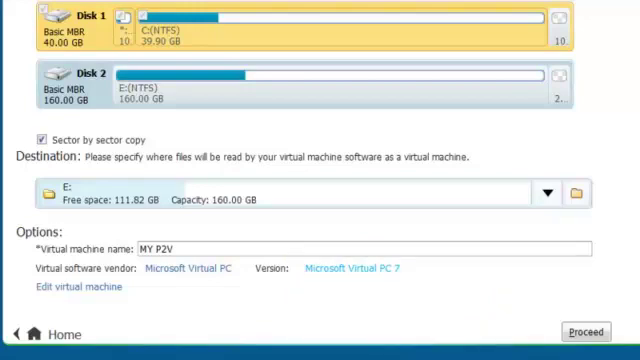
pyautogui.click(184, 268)
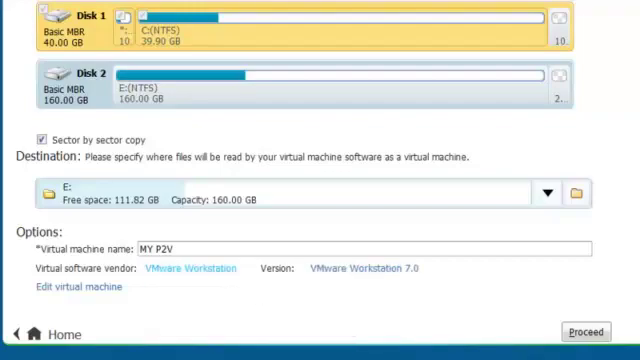
pyautogui.click(344, 260)
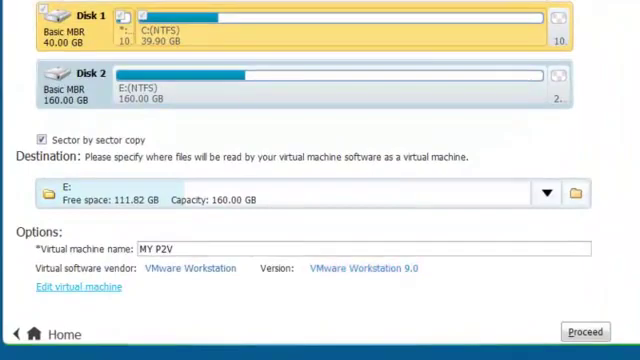
pyautogui.click(80, 286)
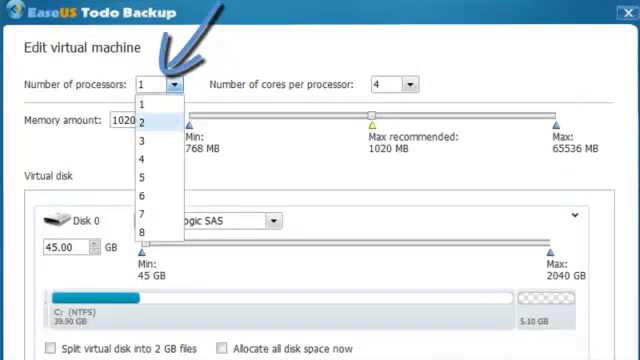
# Give the virtual machine 2 processors with 2 cores each and 1008 MB memory
pyautogui.click(150, 112)
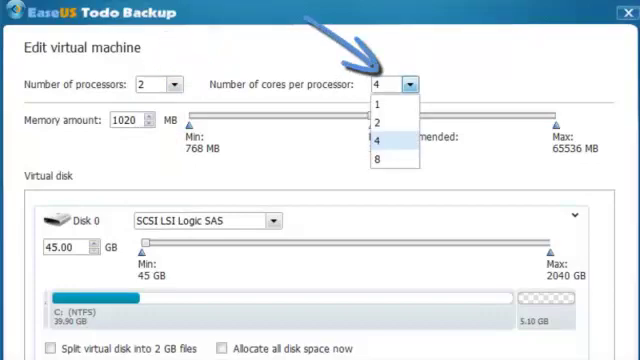
pyautogui.click(380, 112)
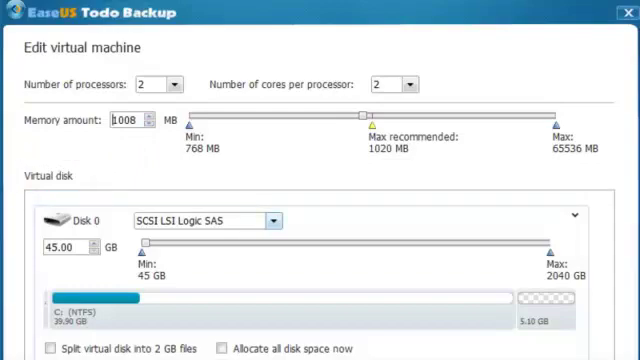
pyautogui.click(272, 218)
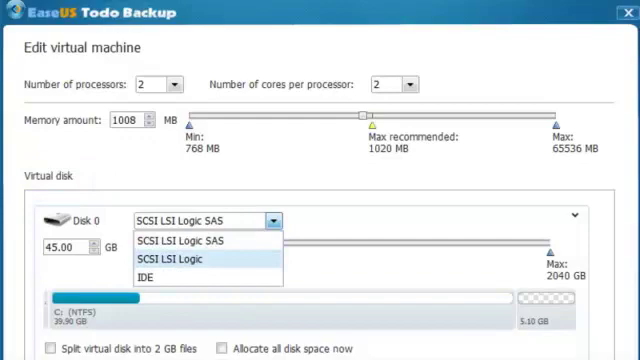
# Make the virtual disk 48 GB IDE, split into 2 GB files, fully allocated, and save the settings
pyautogui.click(164, 272)
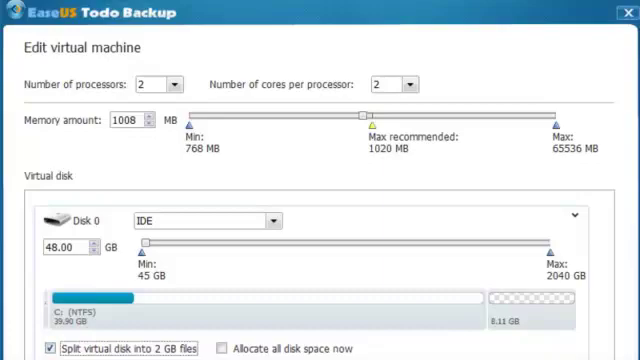
pyautogui.click(222, 342)
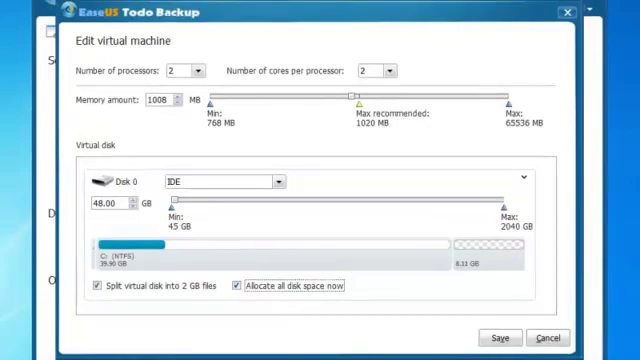
pyautogui.click(500, 336)
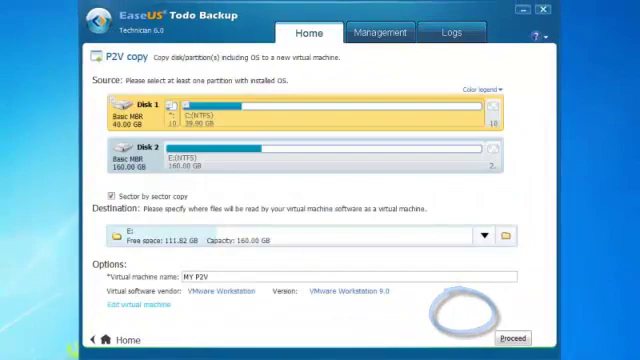